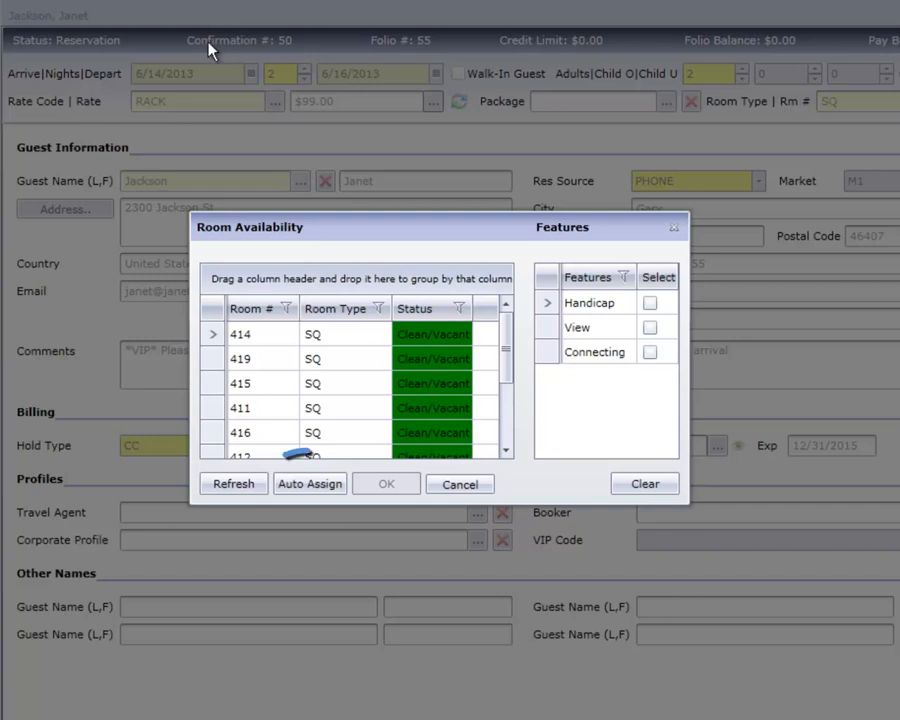
Assign room 411 to the reservation from the clean, vacant SQ rooms
left_click(310, 482)
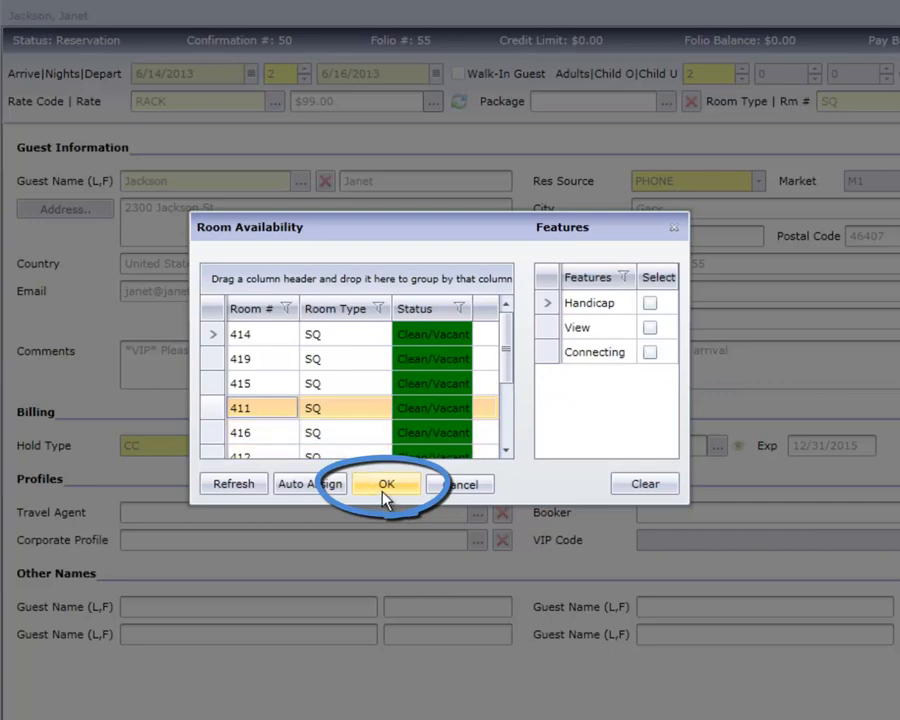
mouse_move(386, 498)
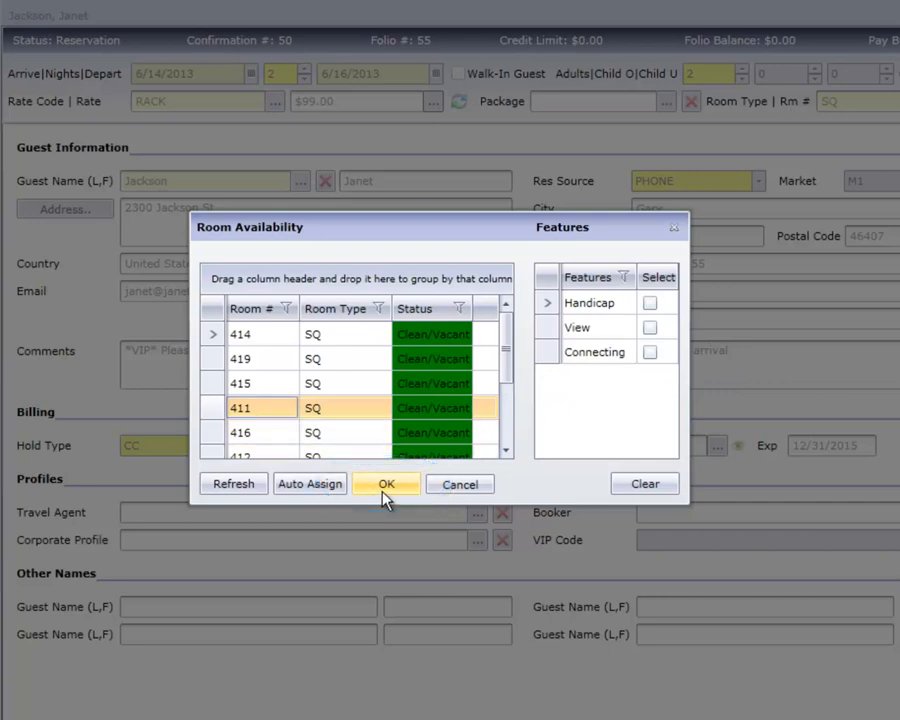
left_click(384, 482)
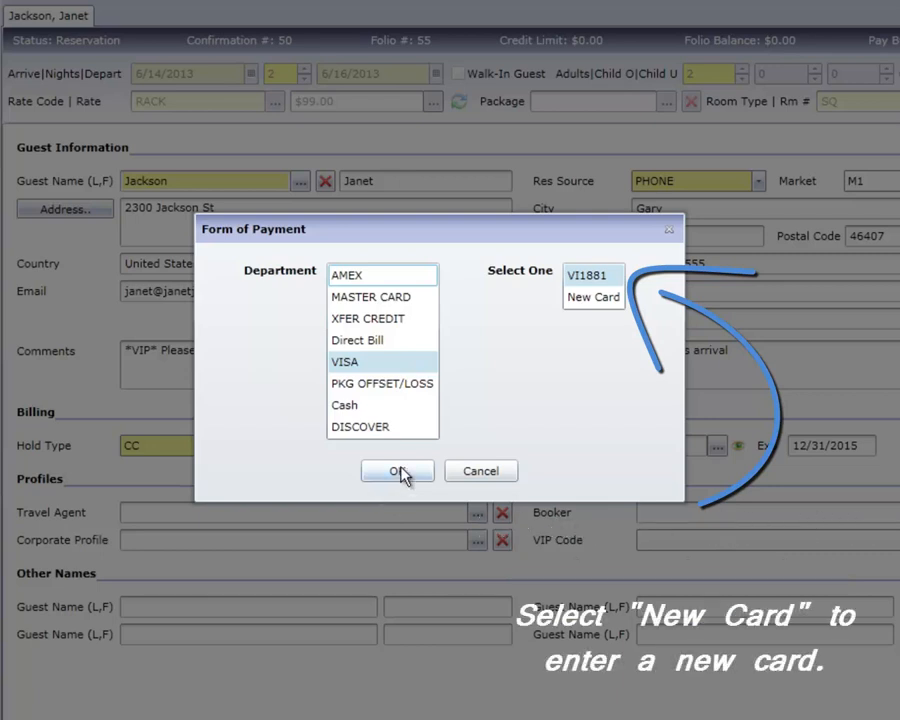
Confirm the guest's Visa card on file as the form of payment
left_click(396, 470)
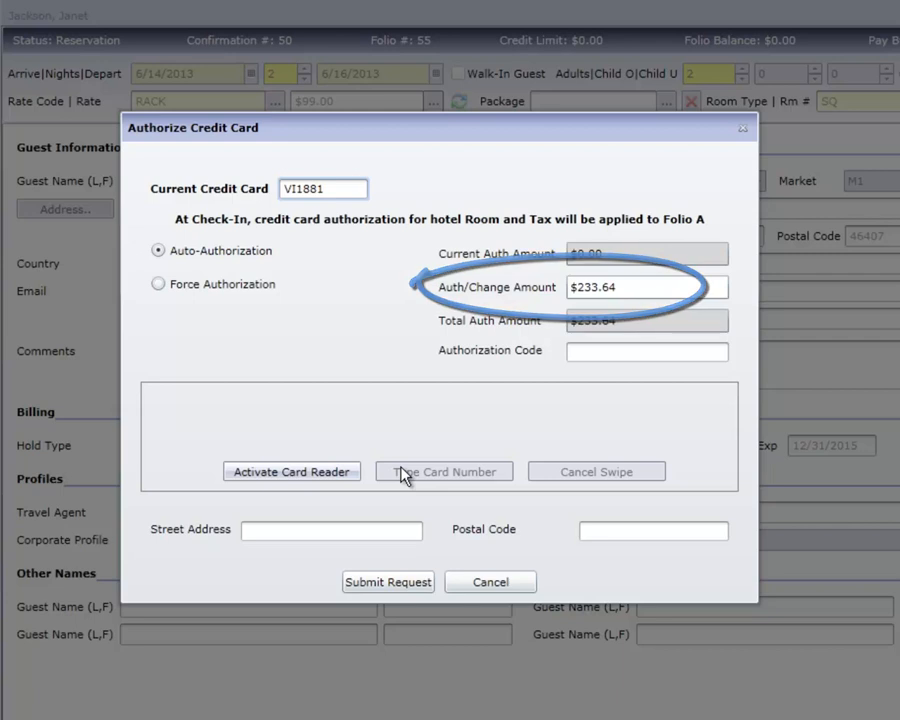
Activate the card reader for the $233.64 auto-authorization of room and tax
left_click(292, 472)
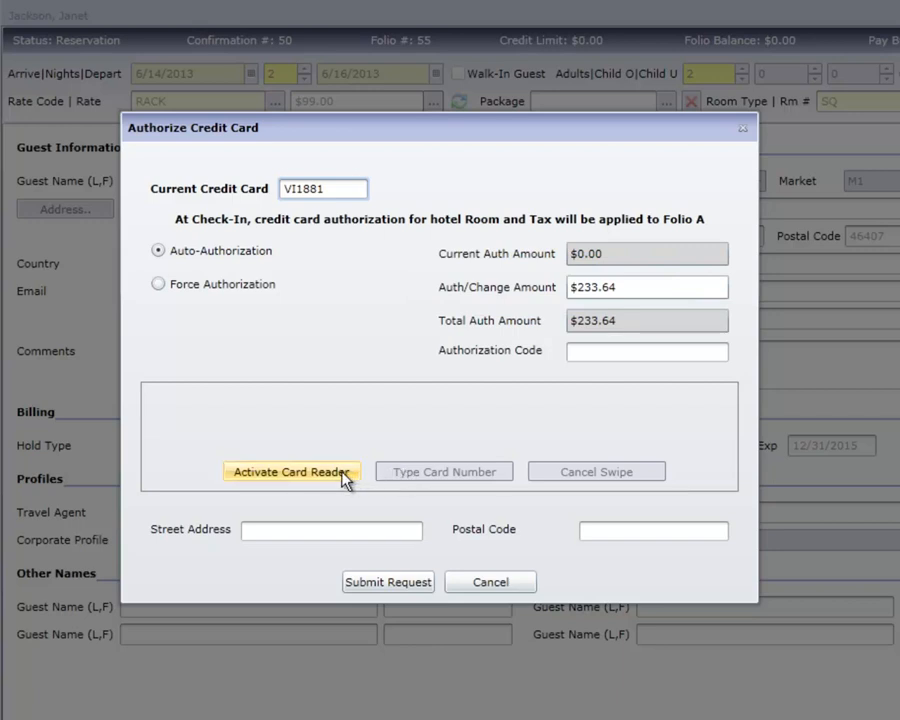
left_click(292, 472)
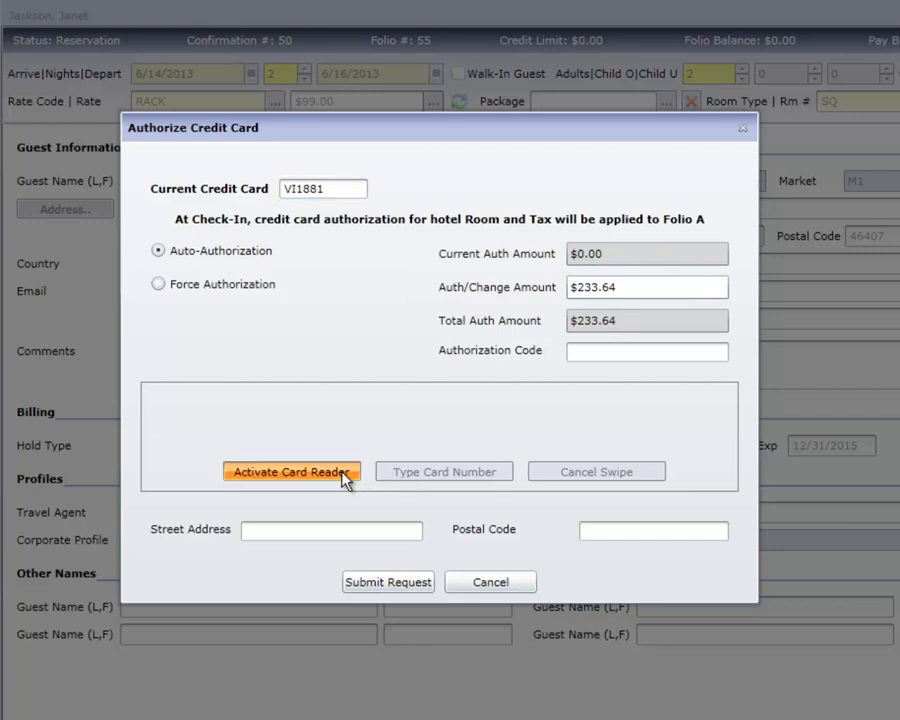
left_click(292, 472)
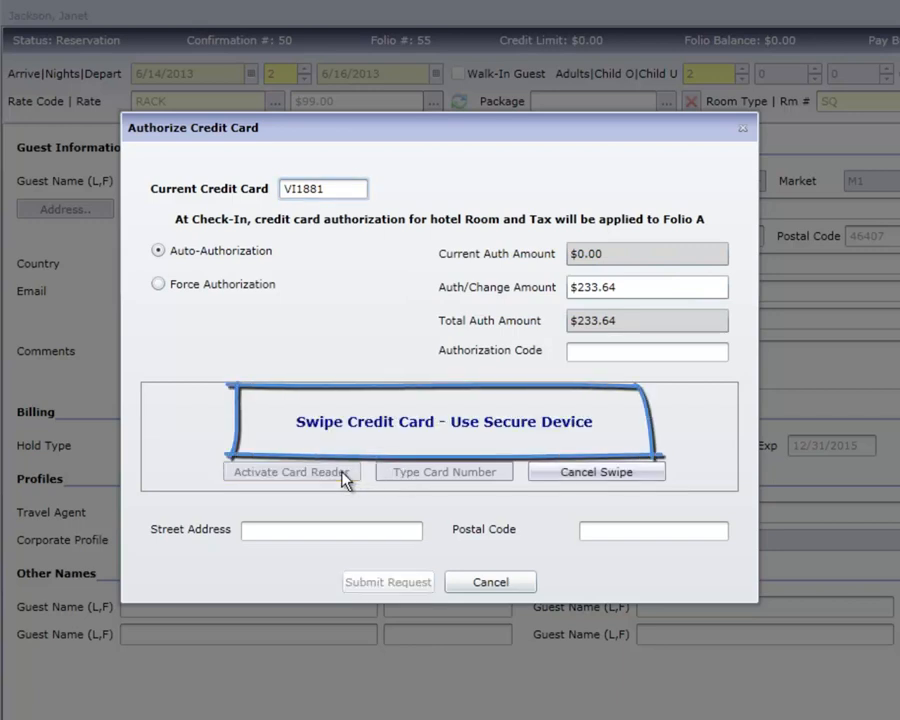
Swipe the card on the secure device to complete the Visa authorization
left_click(292, 472)
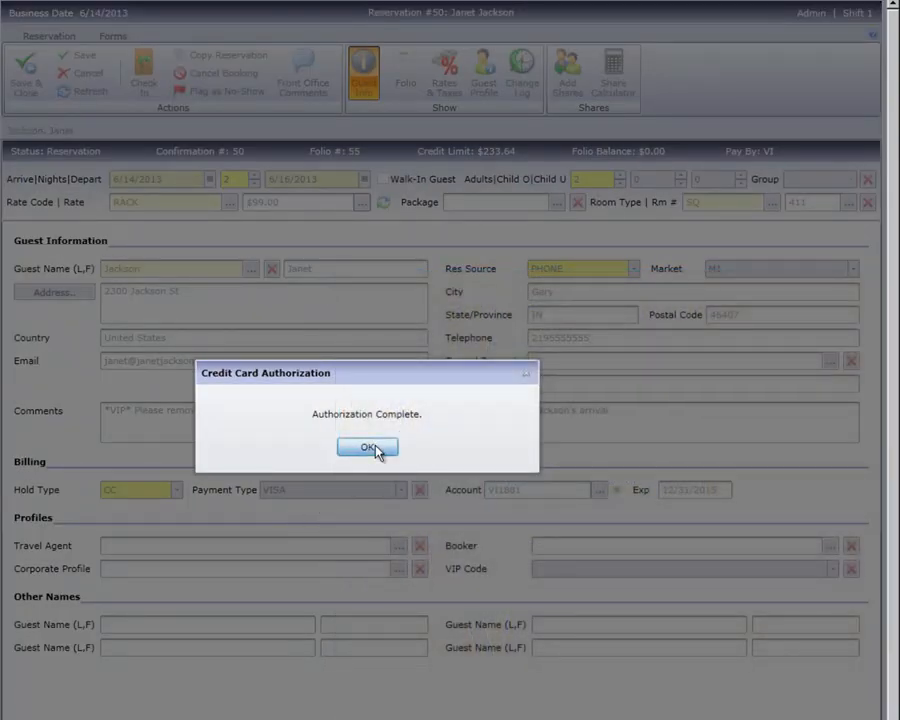
Acknowledge the completed authorization so Janet Jackson's reservation checks in as In-House
left_click(368, 448)
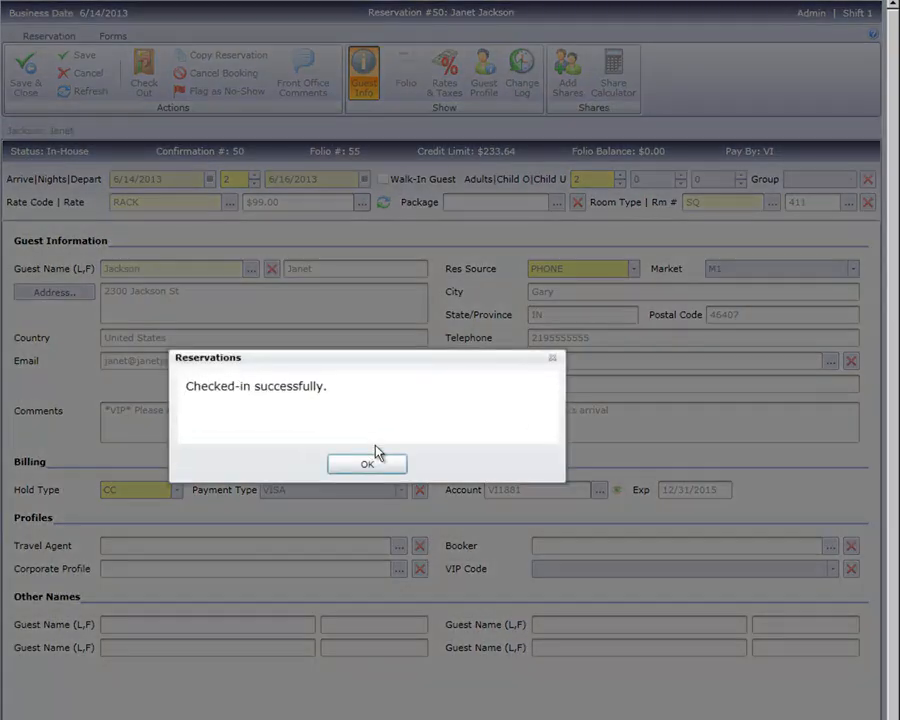